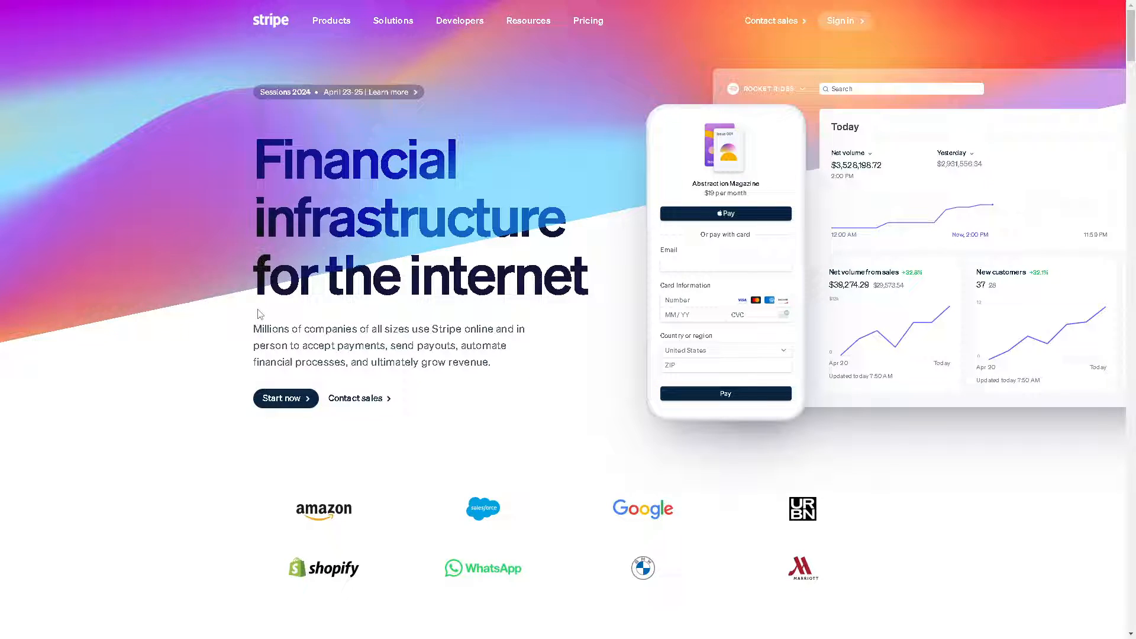
Step: Browse the Integrations Discover directory and search it for 'Strip' to find the Stripe integration
scroll("down", 3)
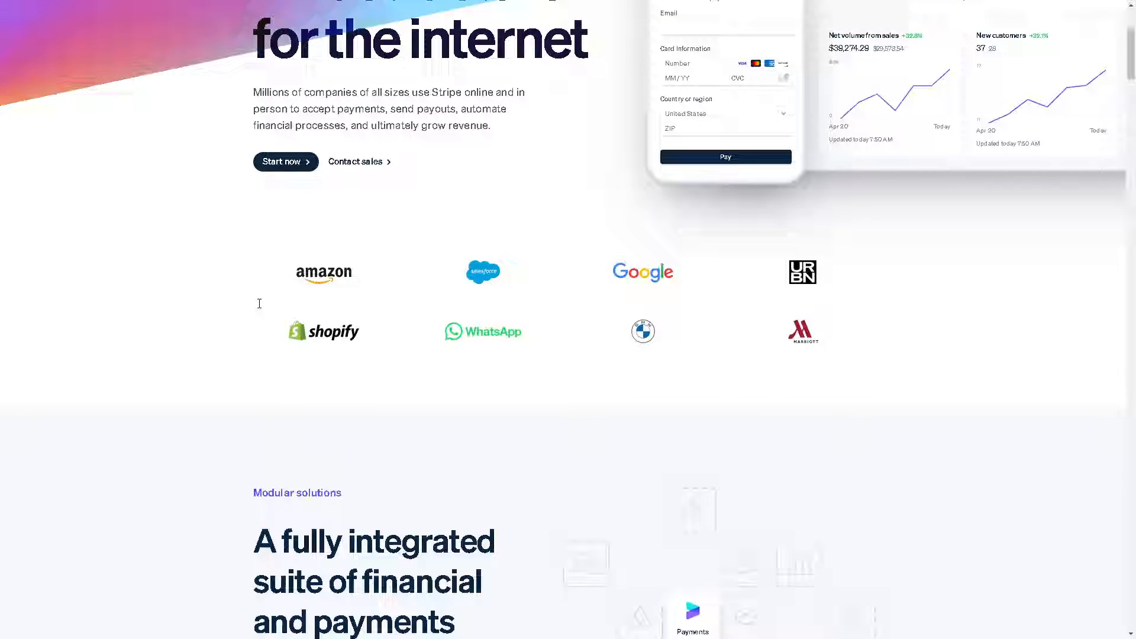
scroll("down", 3)
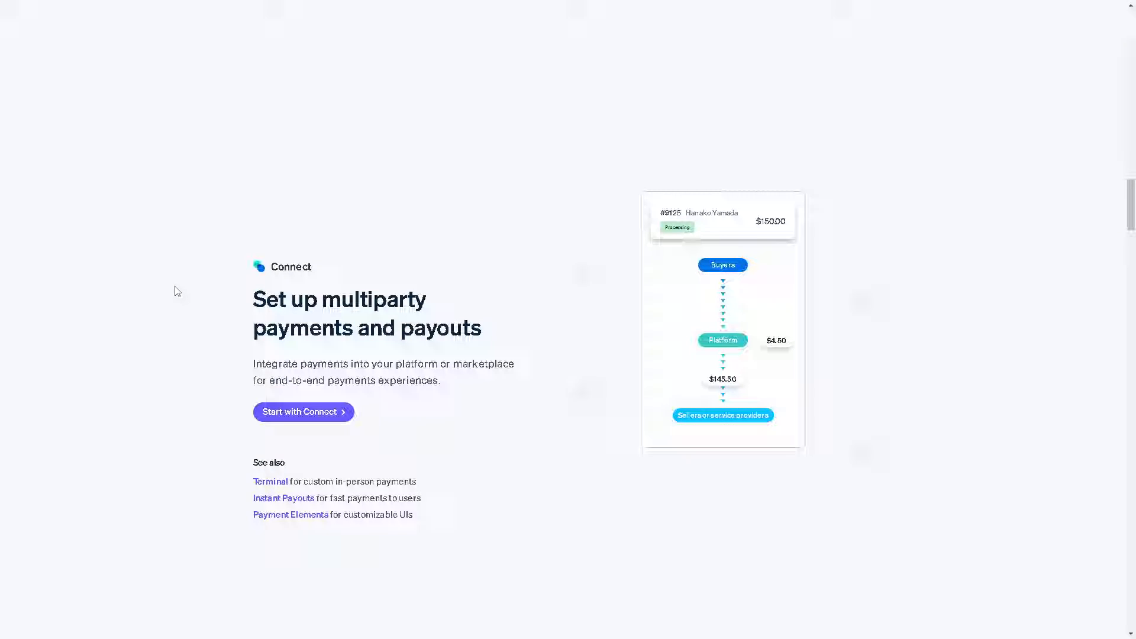
scroll("down", 3)
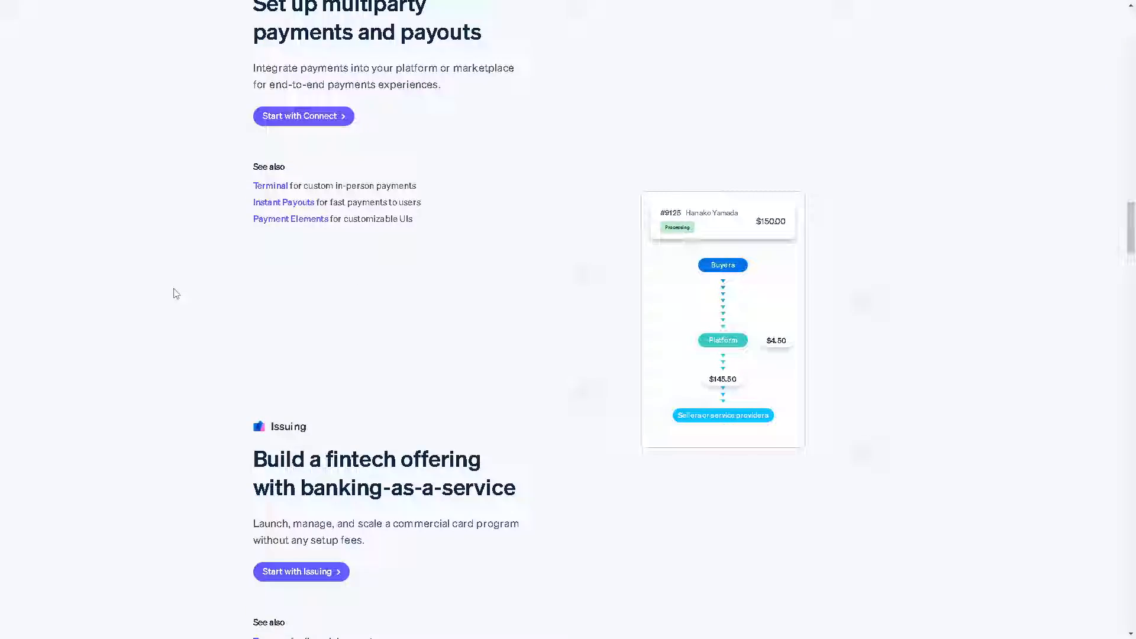
scroll("down", 3)
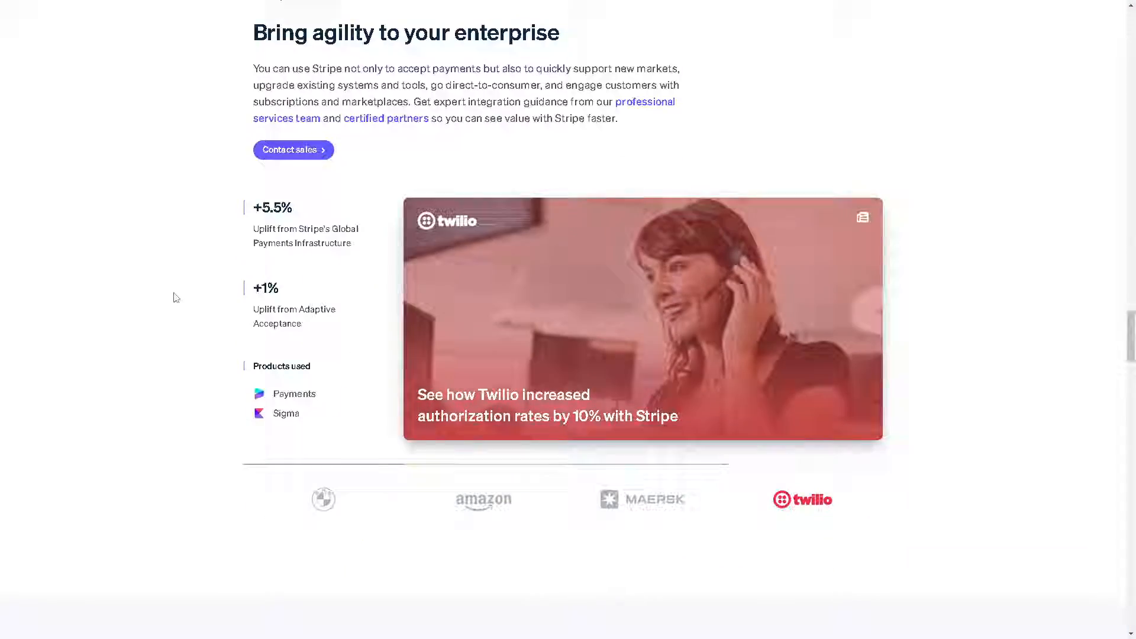
scroll("down", 3)
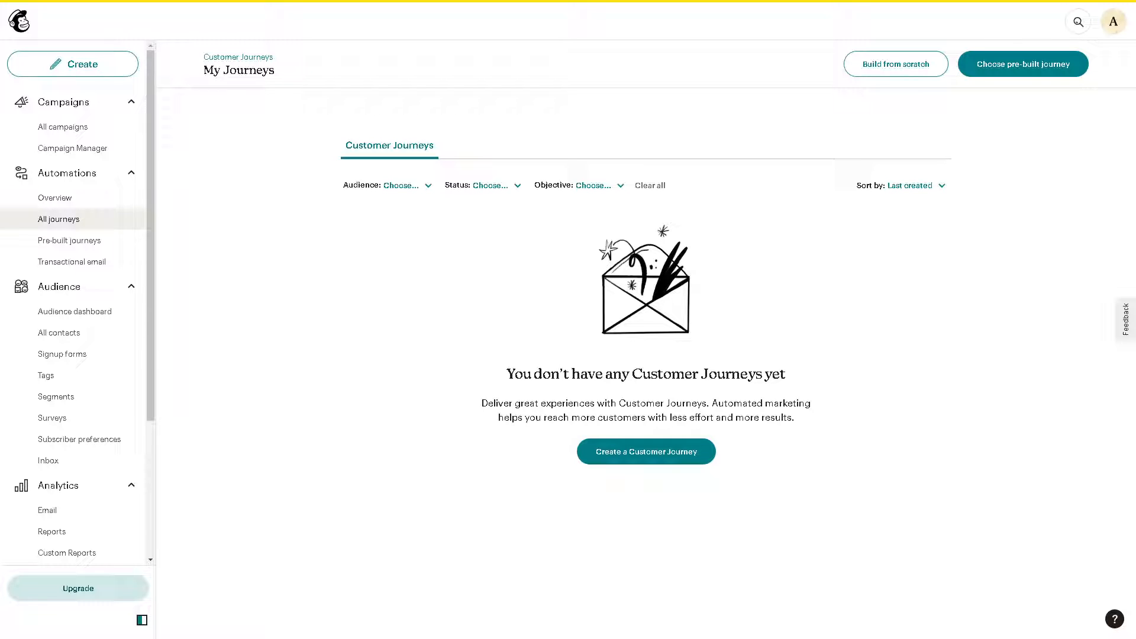
mouse_move(72, 262)
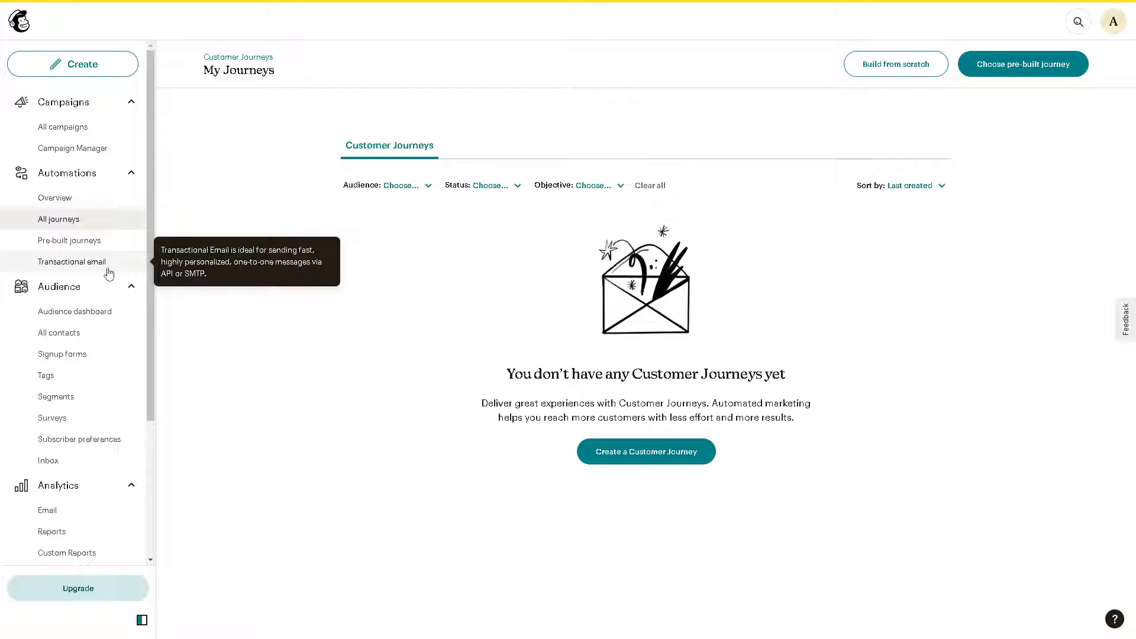
mouse_move(59, 333)
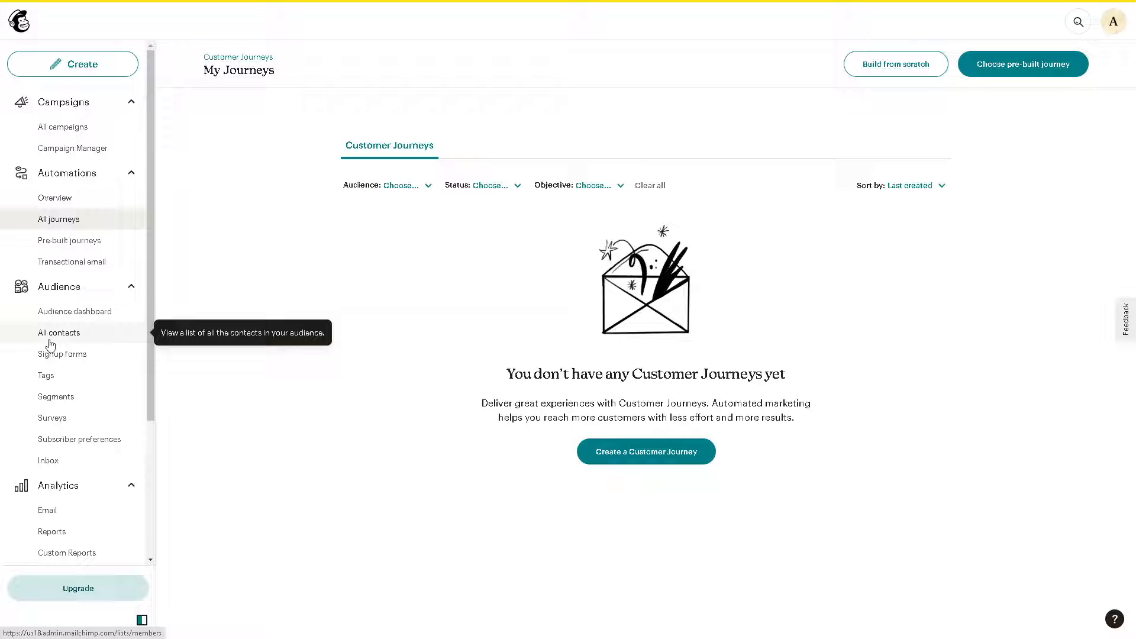
mouse_move(63, 357)
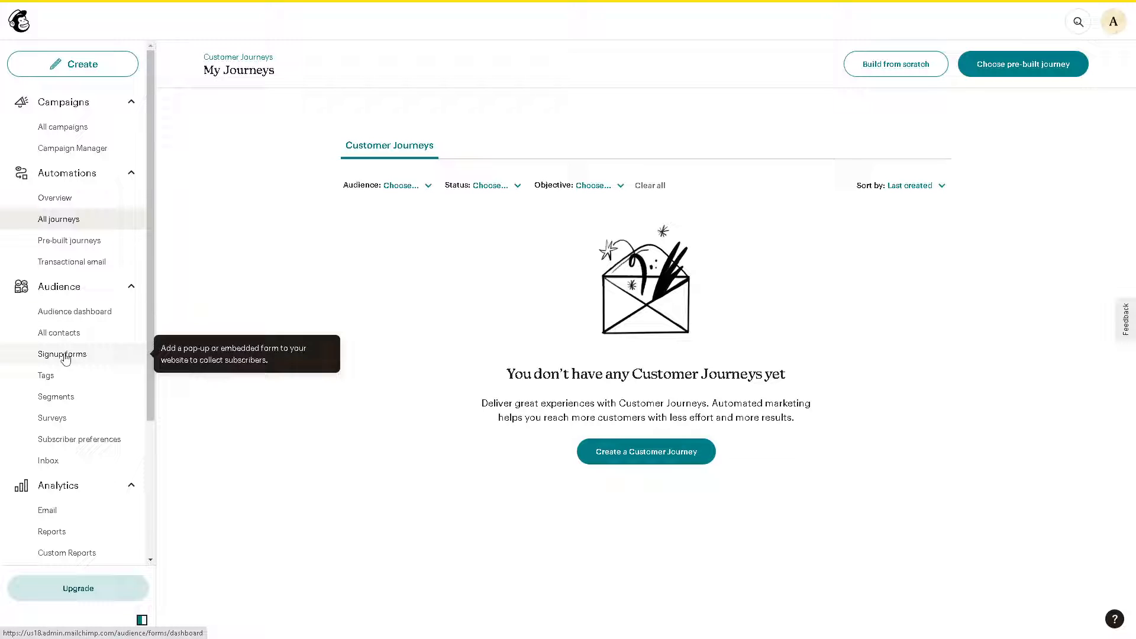
scroll("down", 3)
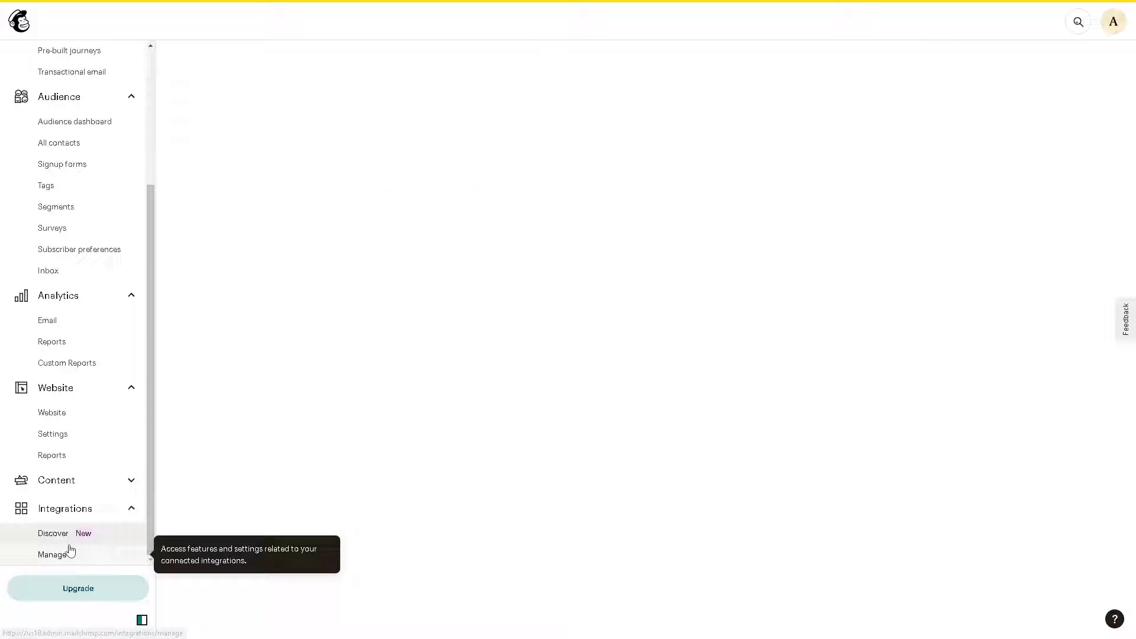
left_click(52, 534)
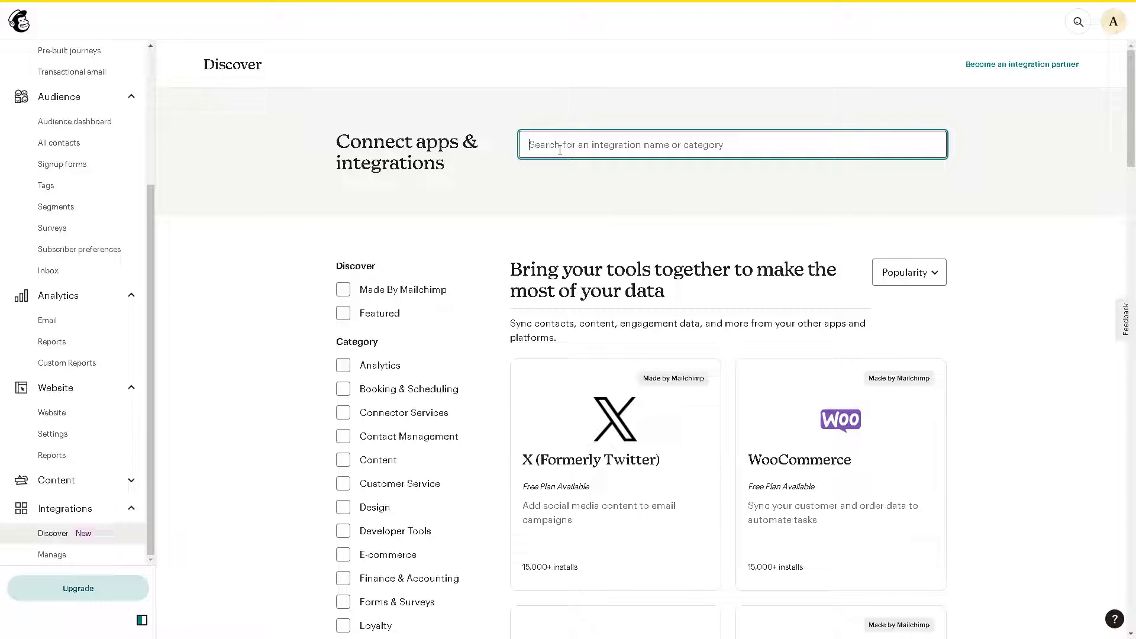
type("Strip")
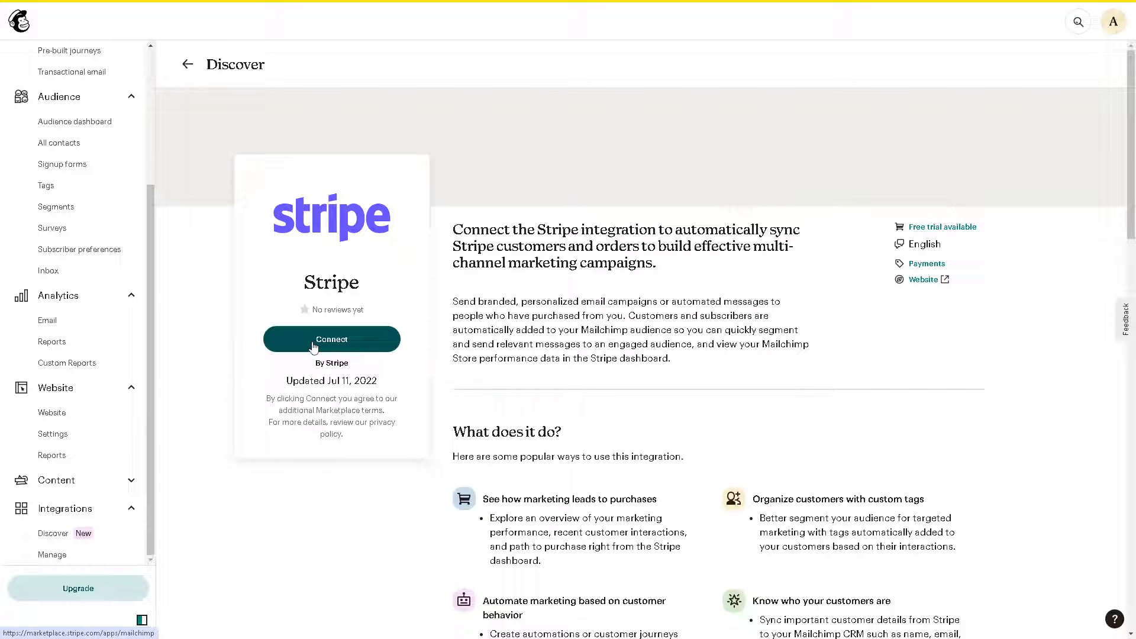
Step: Begin connecting the Stripe integration via its Connect button
left_click(332, 339)
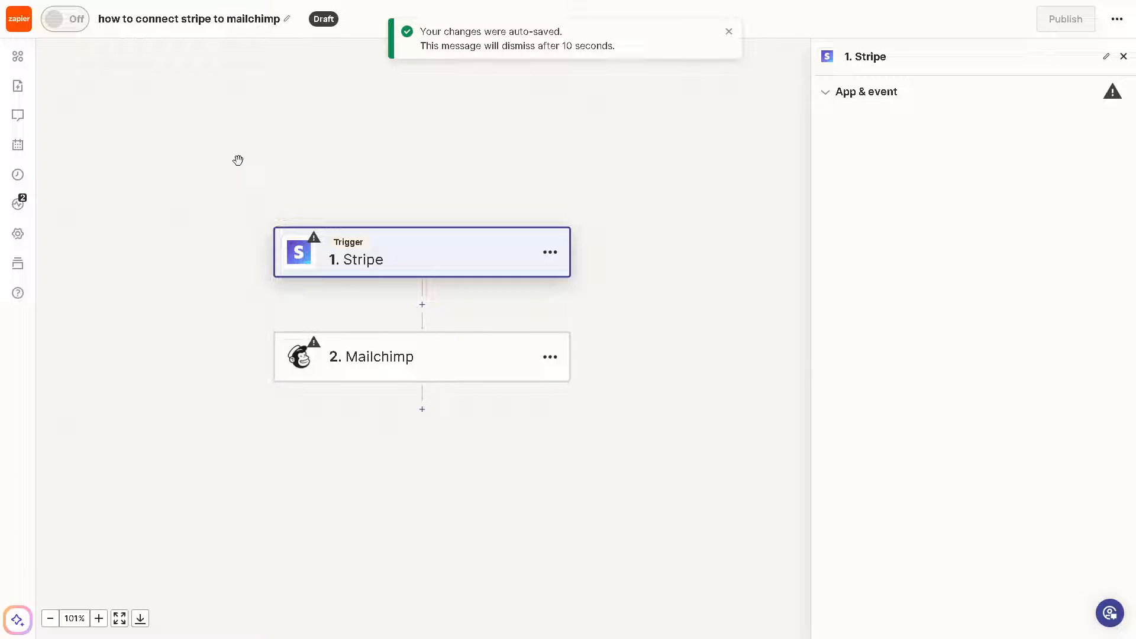
mouse_move(404, 273)
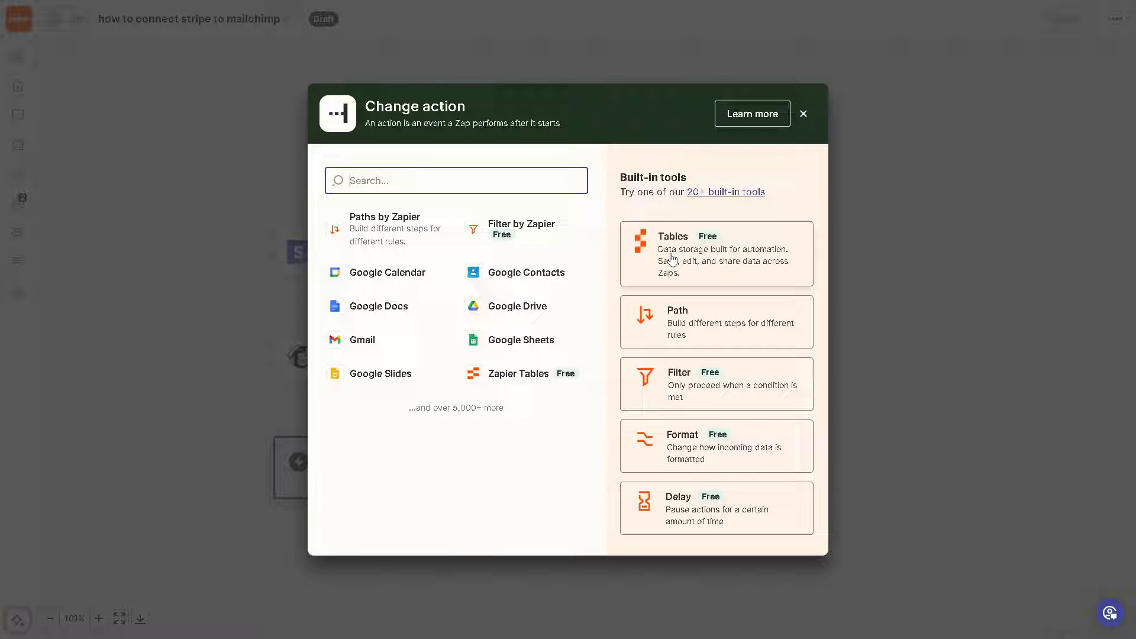
mouse_move(726, 168)
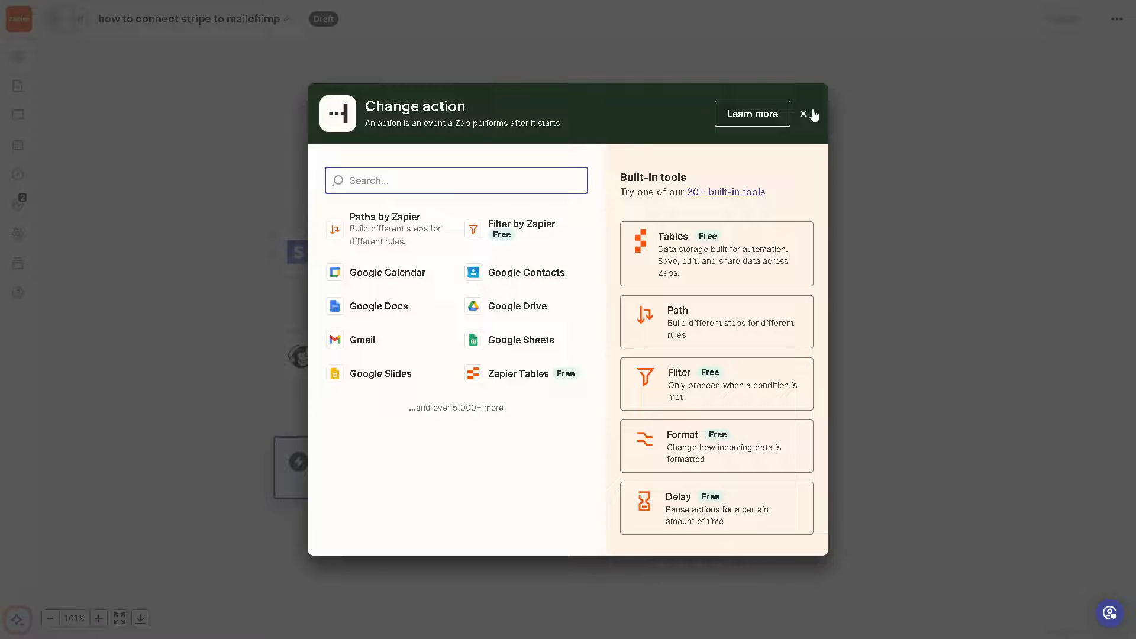
Step: Dismiss the app chooser, leaving the new third action step without an app
left_click(802, 115)
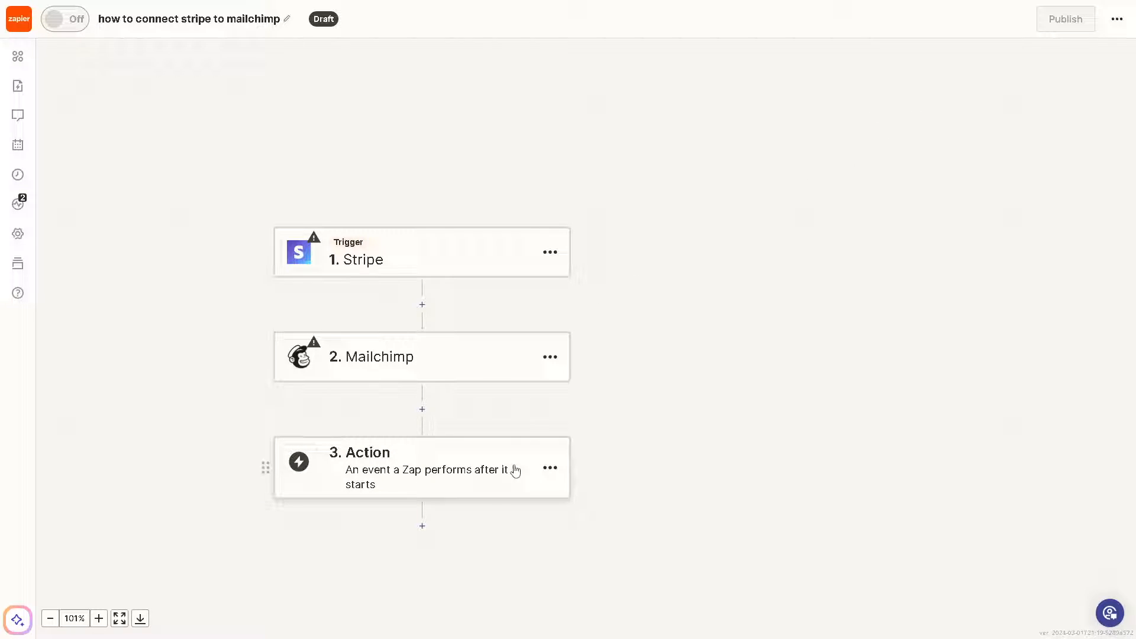
mouse_move(615, 300)
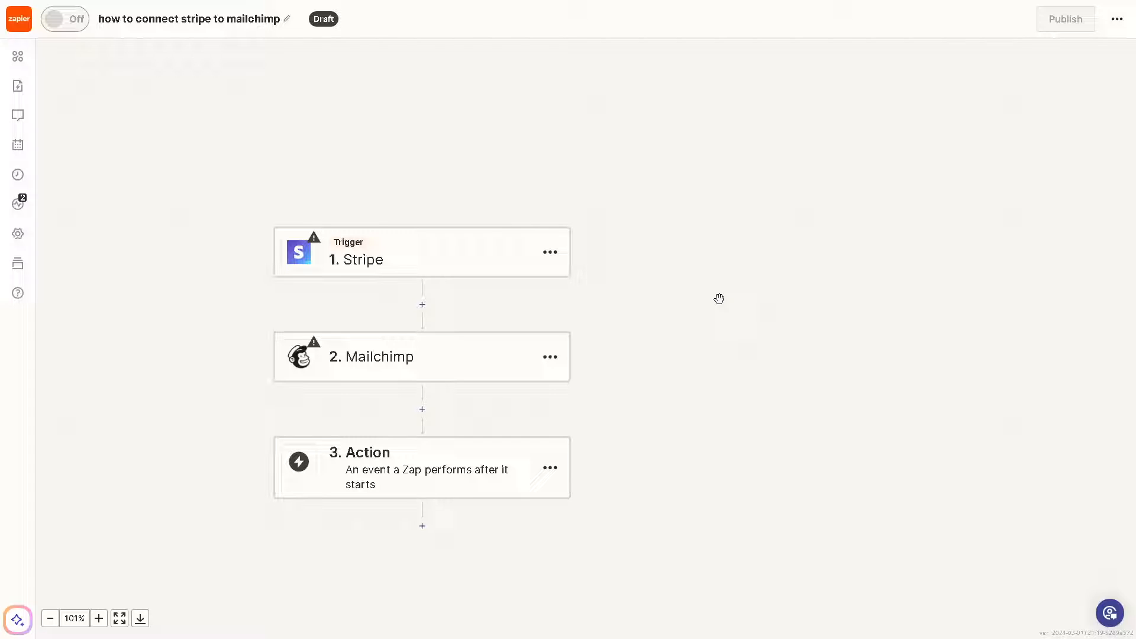
mouse_move(754, 292)
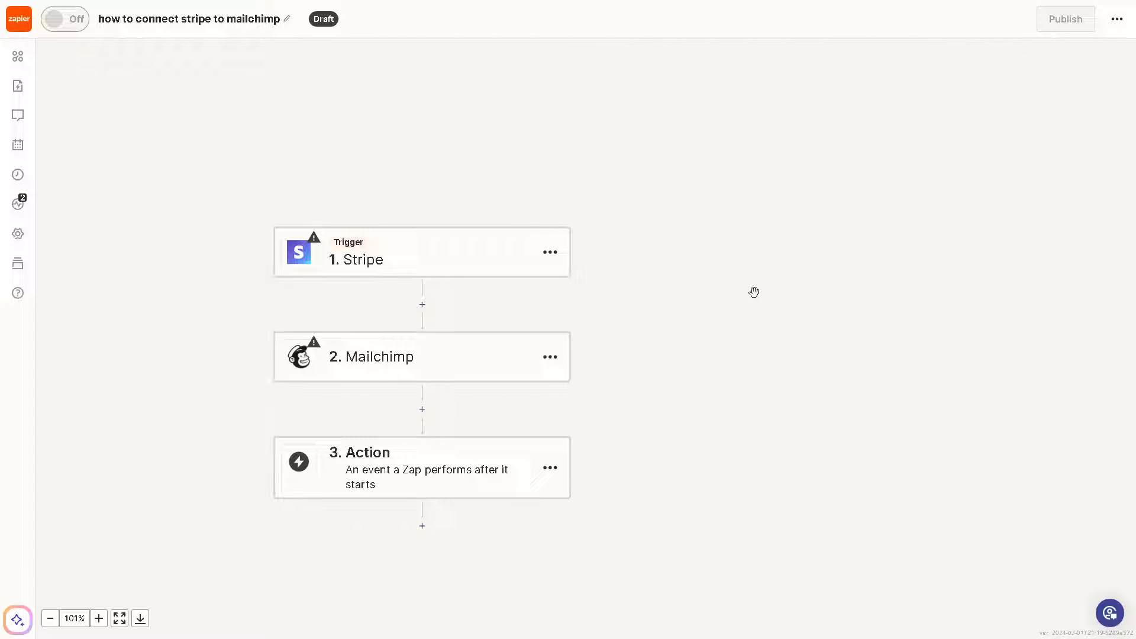